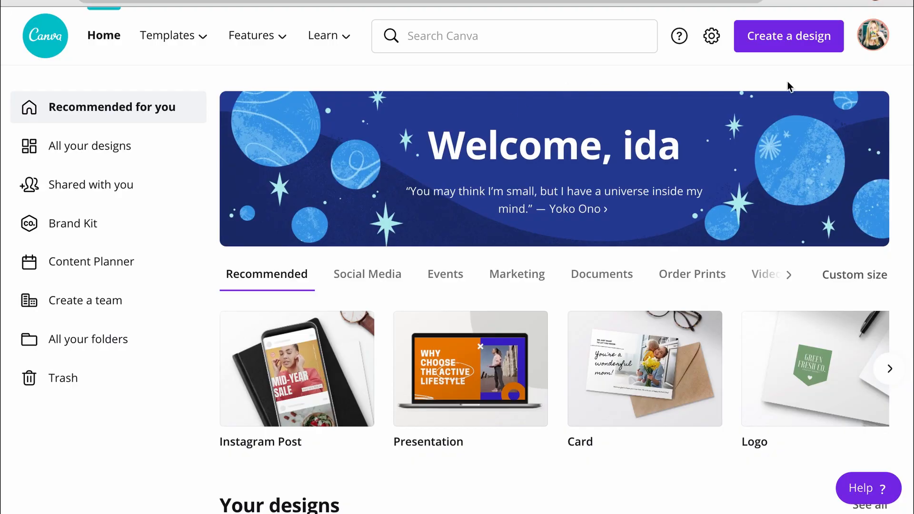
Create a blank custom-size design at 1280 × 720 px.
{"action": "left_click", "coordinate": [854, 274]}
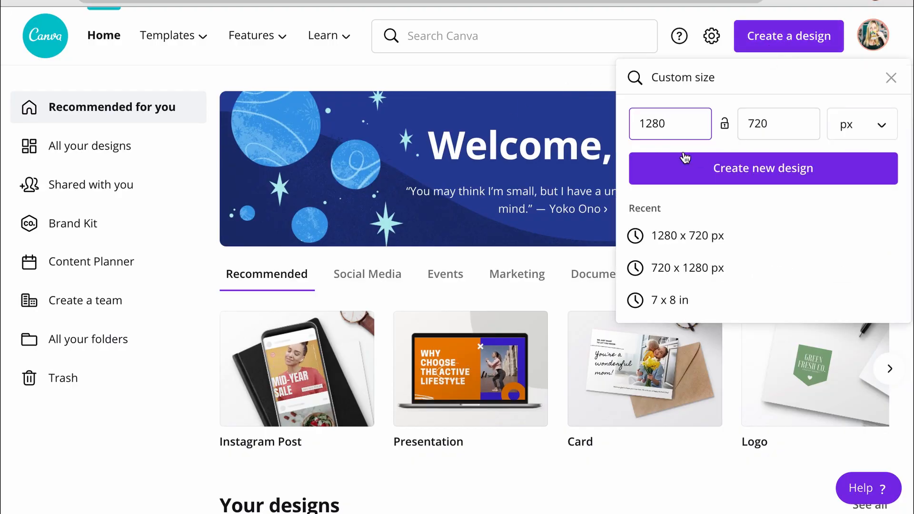
{"action": "left_click", "coordinate": [764, 168]}
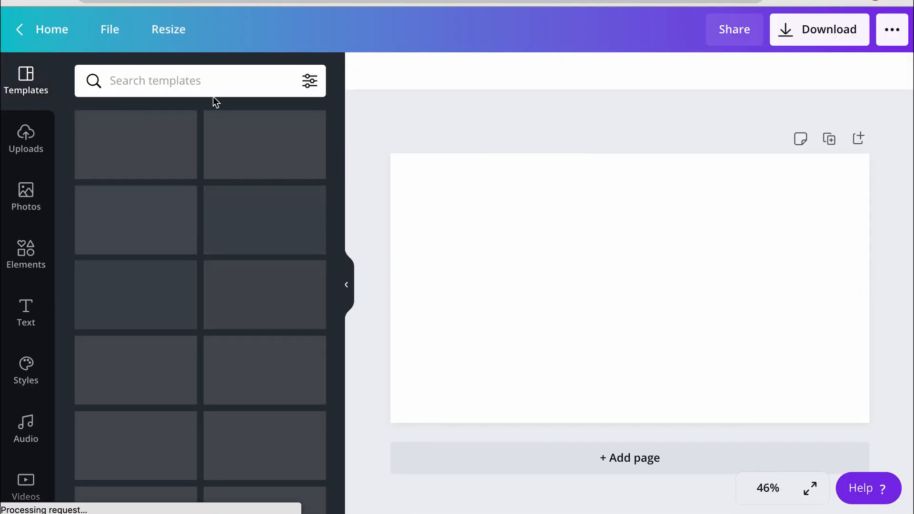
Add the teal 'search bar' graphic from Elements and recolour it light blue.
{"action": "left_click", "coordinate": [25, 252]}
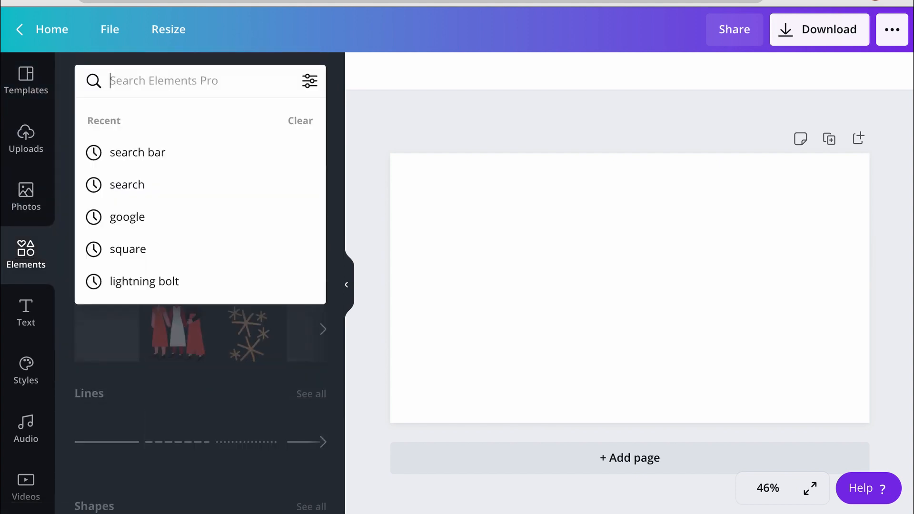
{"action": "left_click", "coordinate": [137, 152]}
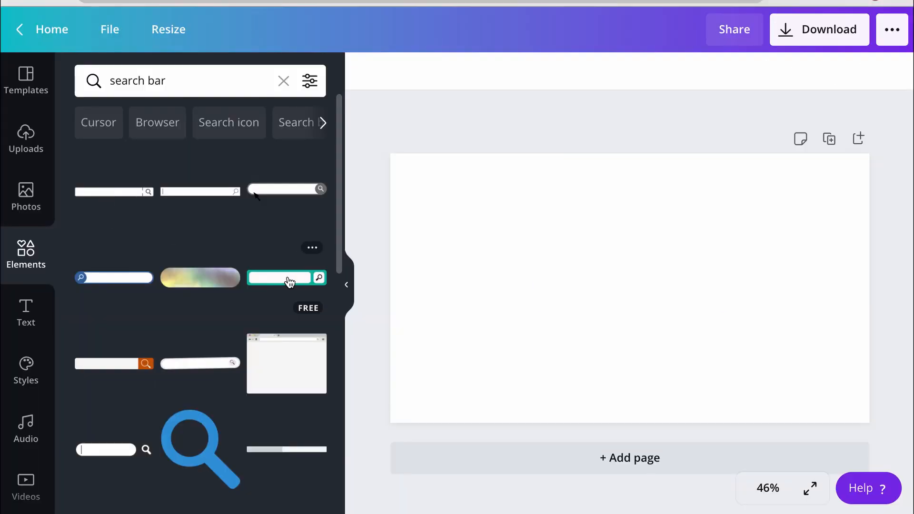
{"action": "left_click", "coordinate": [279, 277]}
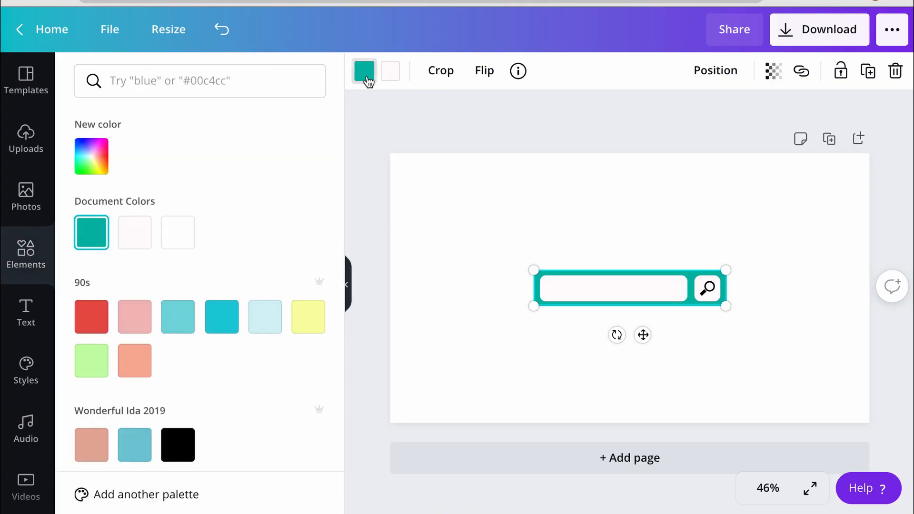
{"action": "left_click", "coordinate": [134, 446]}
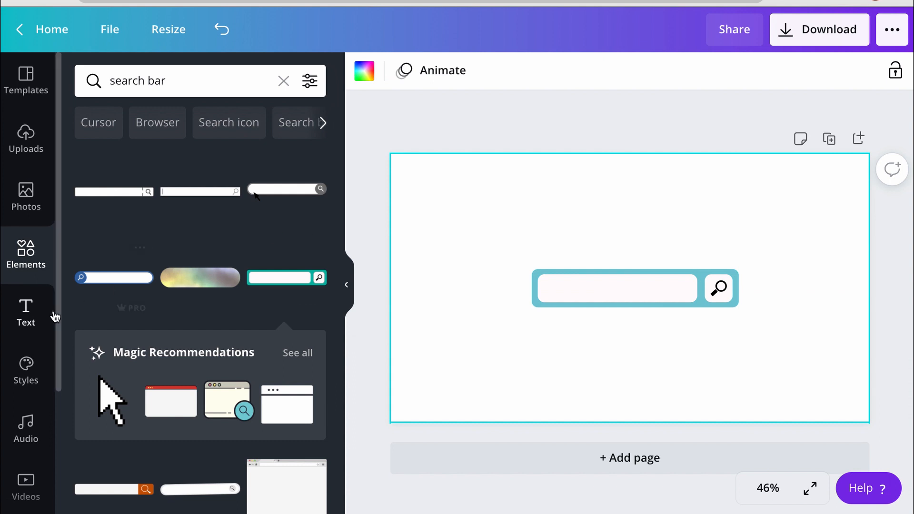
Add a 'Ring Light vs LED Panel' heading and fit it inside the widened search bar.
{"action": "left_click", "coordinate": [25, 311]}
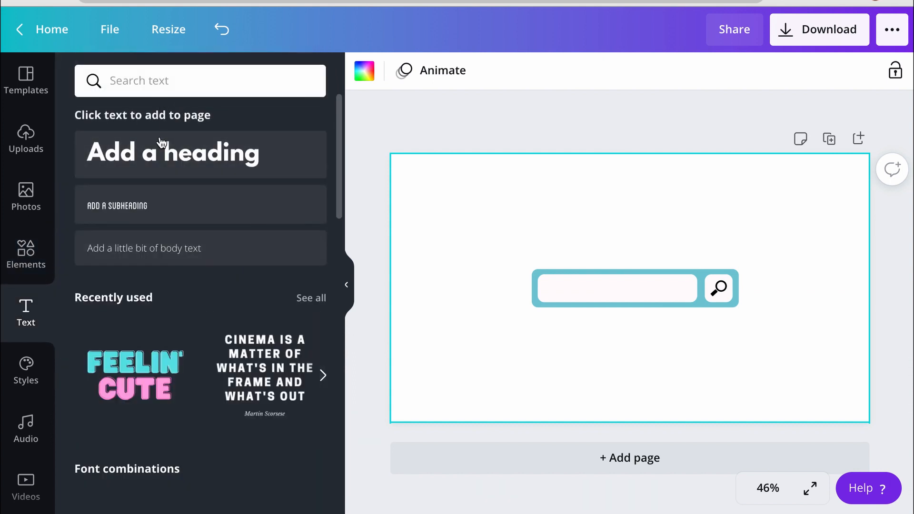
{"action": "left_click", "coordinate": [178, 152]}
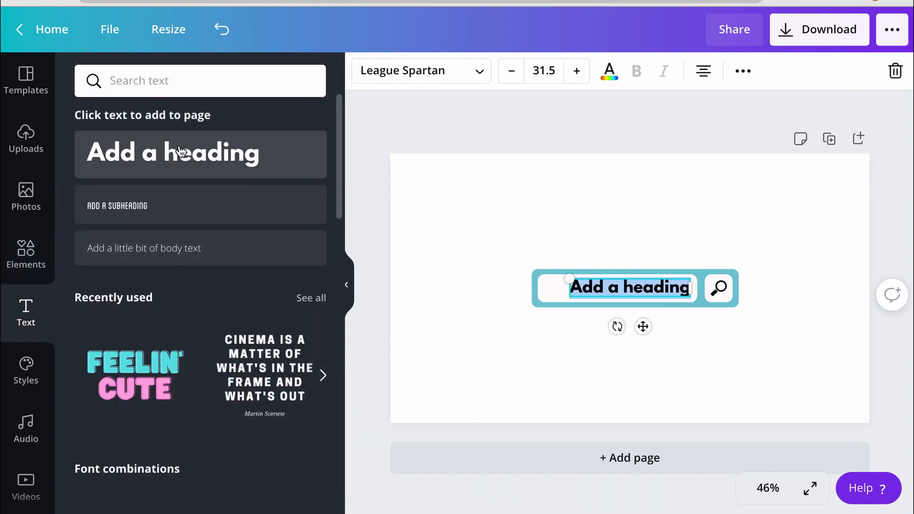
{"action": "type", "text": "Ring Light vs LED Panel"}
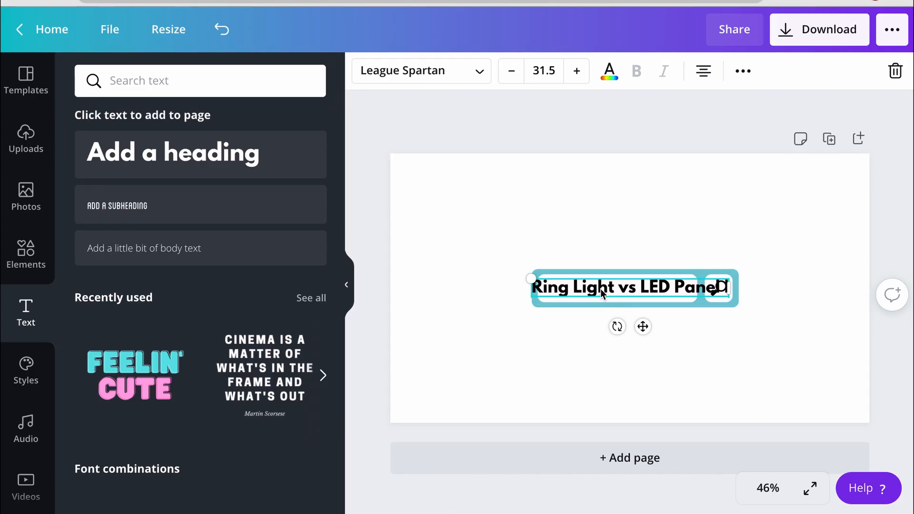
{"action": "left_click", "coordinate": [634, 288]}
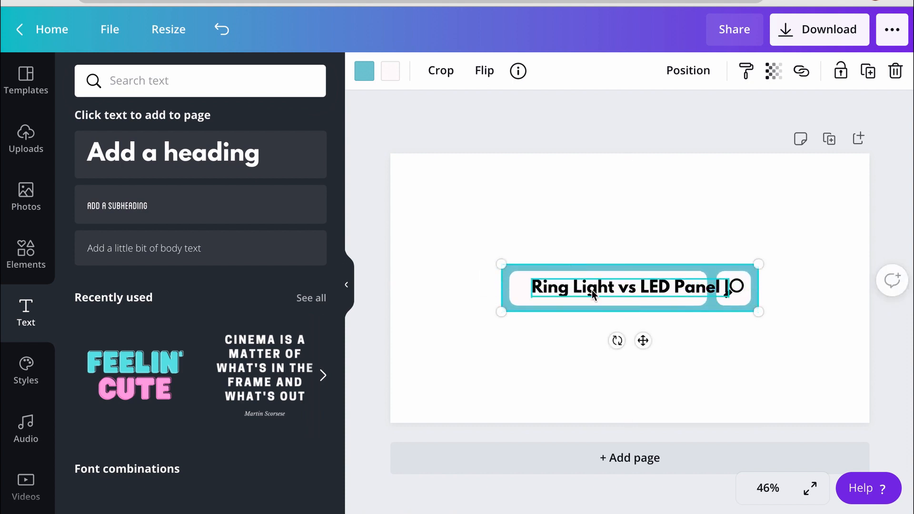
{"action": "double_click", "coordinate": [592, 287]}
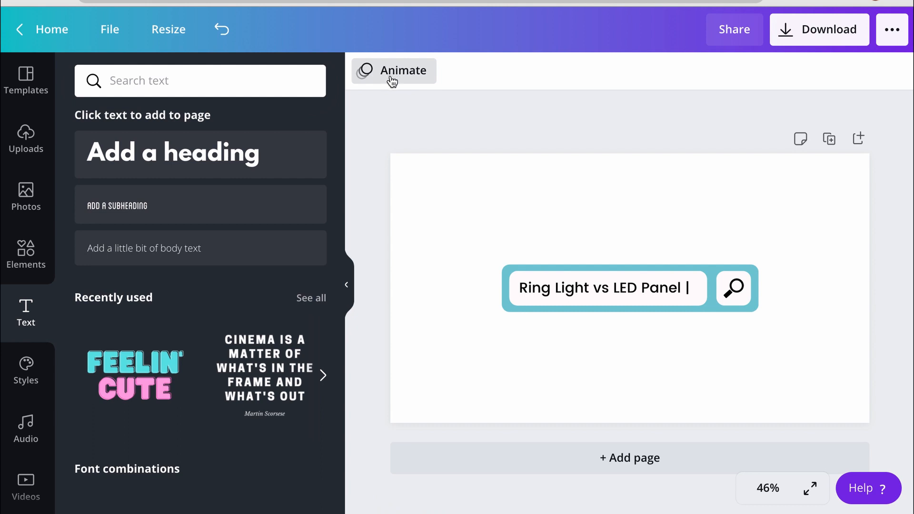
Apply the Block page animation and set the page duration to 0.3 seconds.
{"action": "left_click", "coordinate": [394, 71]}
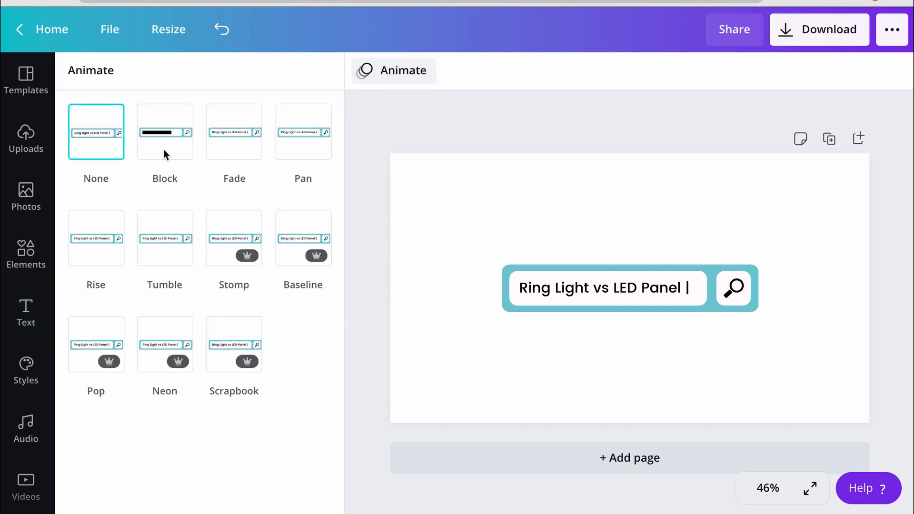
{"action": "left_click", "coordinate": [165, 132]}
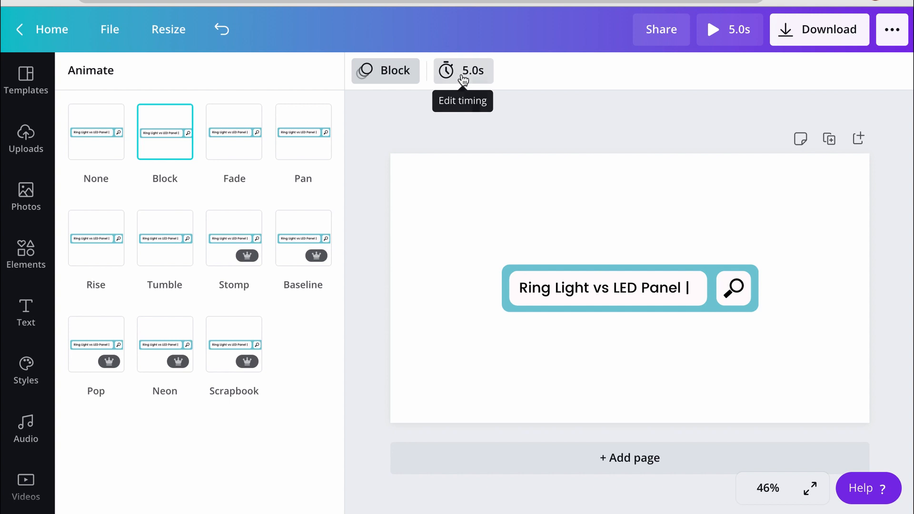
{"action": "left_click", "coordinate": [464, 71]}
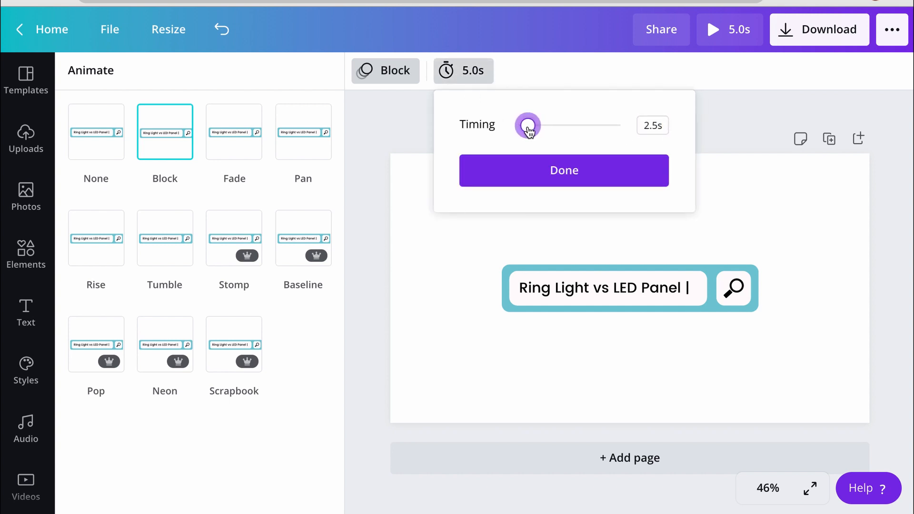
{"action": "left_click_drag", "start_coordinate": [528, 124], "coordinate": [521, 124]}
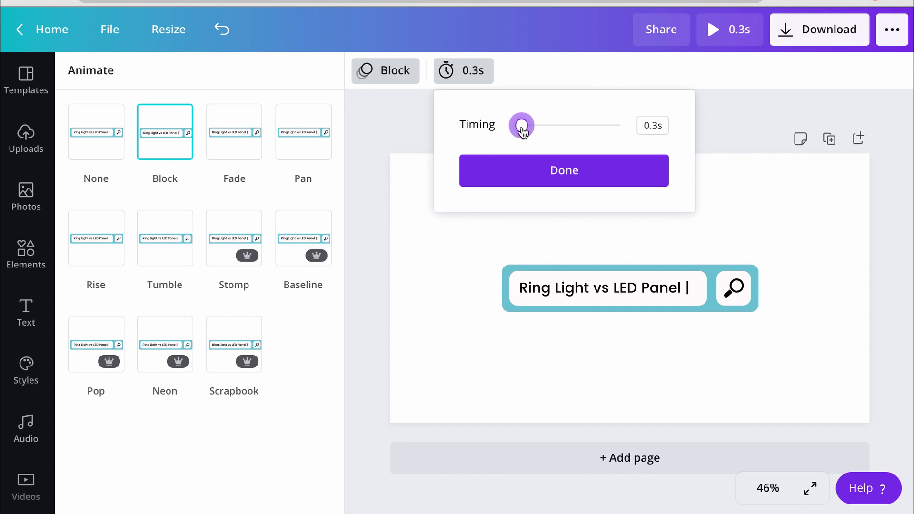
{"action": "left_click", "coordinate": [565, 171]}
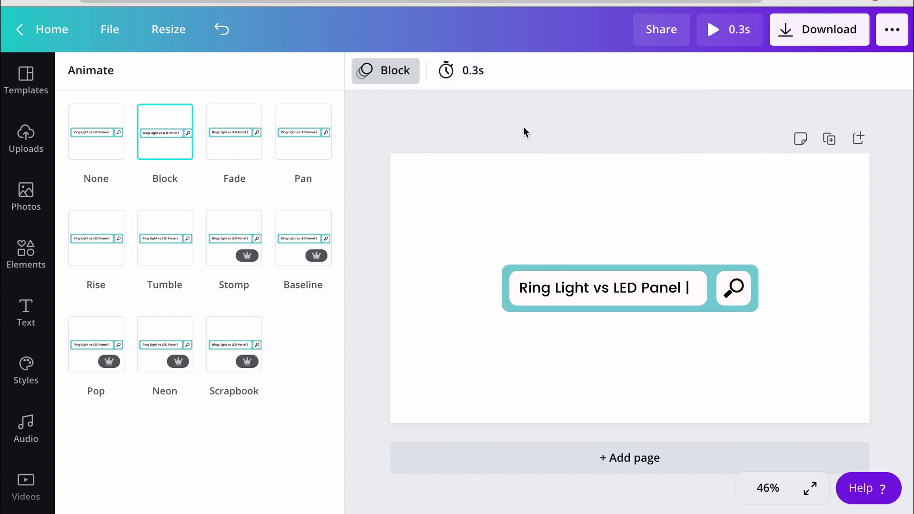
{"action": "mouse_move", "coordinate": [829, 140]}
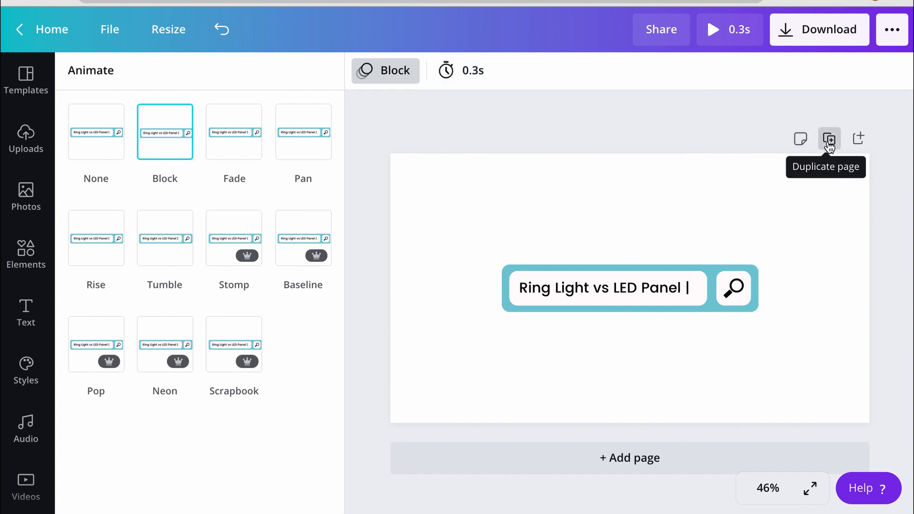
Duplicate the search-bar page repeatedly to reach 24 pages, then select the last page.
{"action": "left_click", "coordinate": [829, 140]}
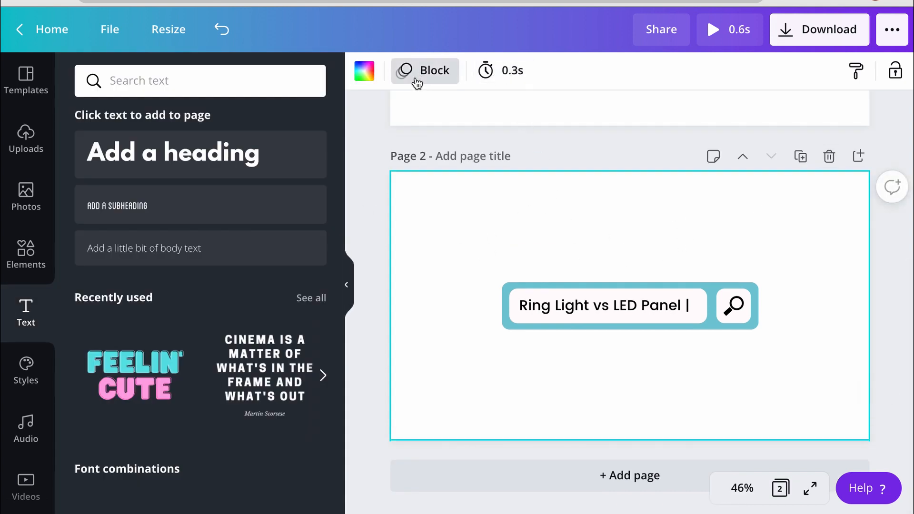
{"action": "left_click", "coordinate": [425, 71]}
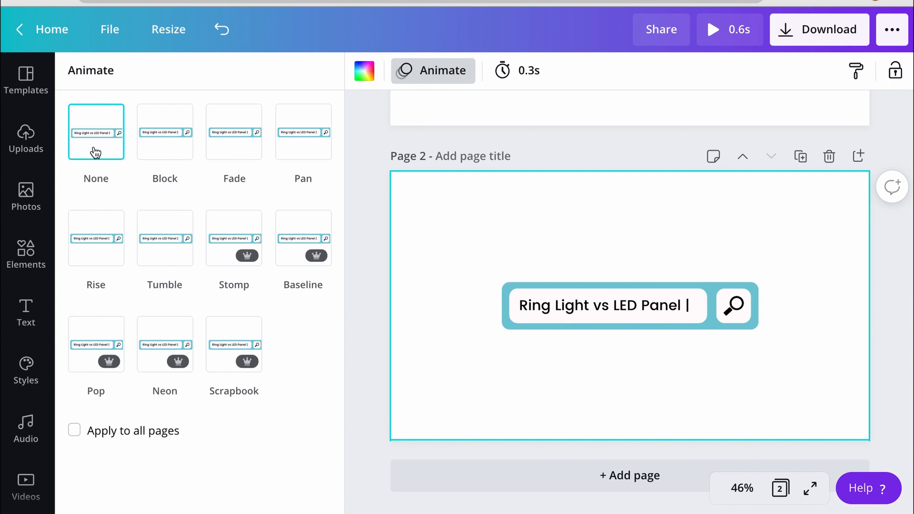
{"action": "mouse_move", "coordinate": [408, 182]}
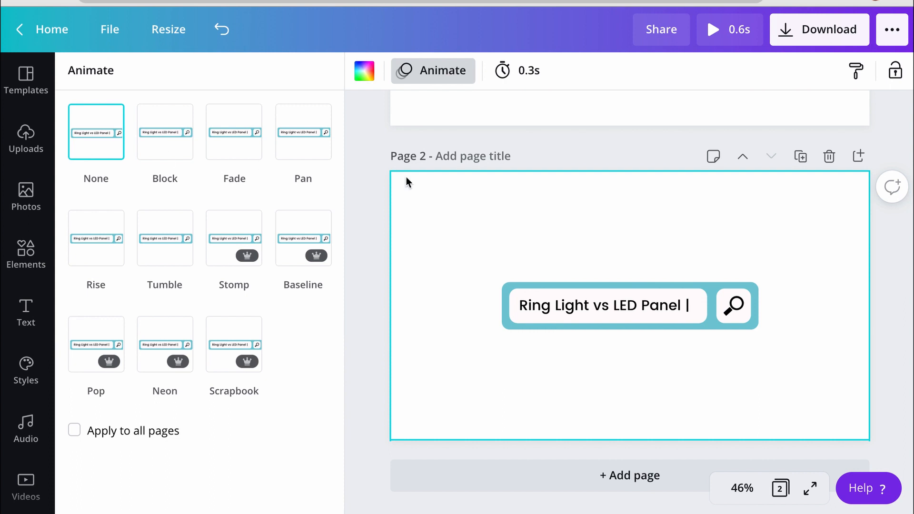
{"action": "left_click", "coordinate": [26, 313]}
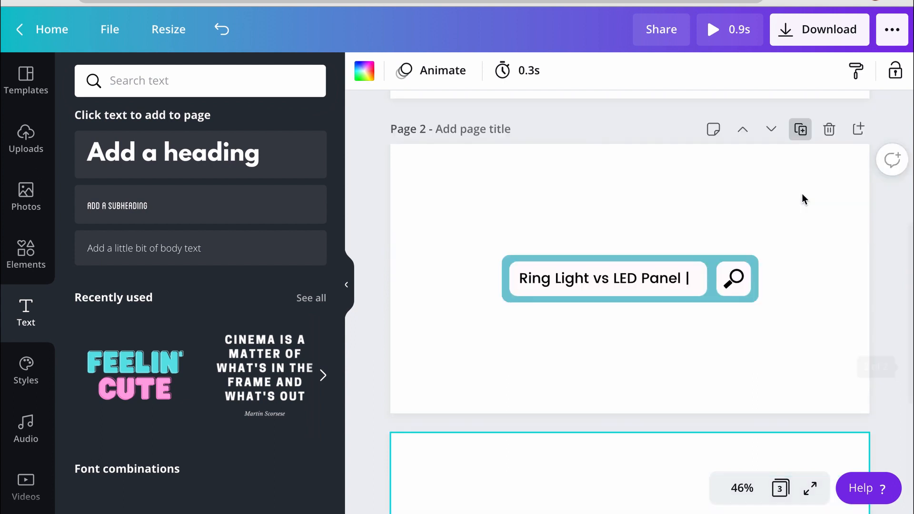
{"action": "left_click", "coordinate": [801, 129]}
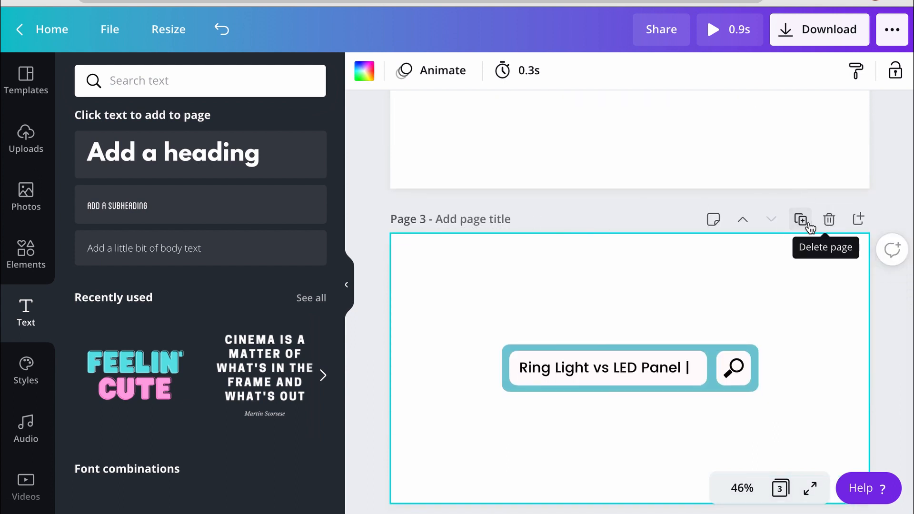
{"action": "left_click", "coordinate": [801, 219]}
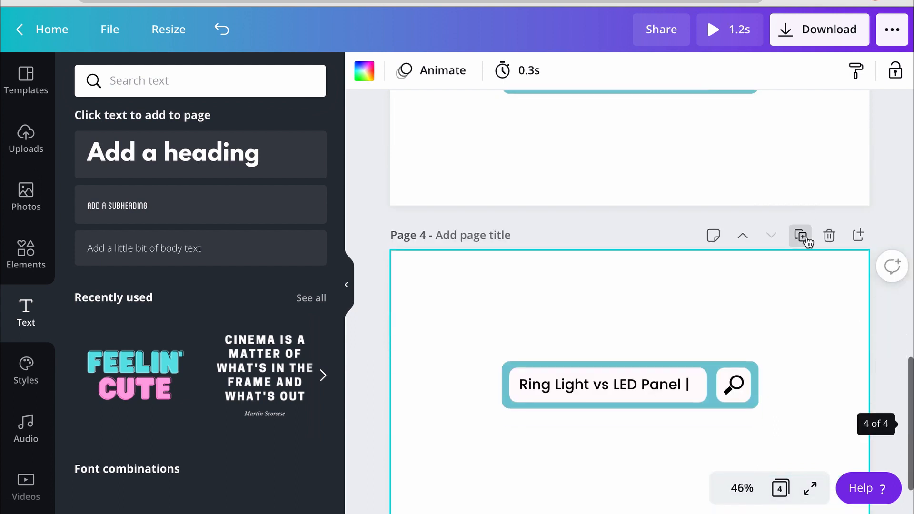
{"action": "left_click", "coordinate": [800, 236]}
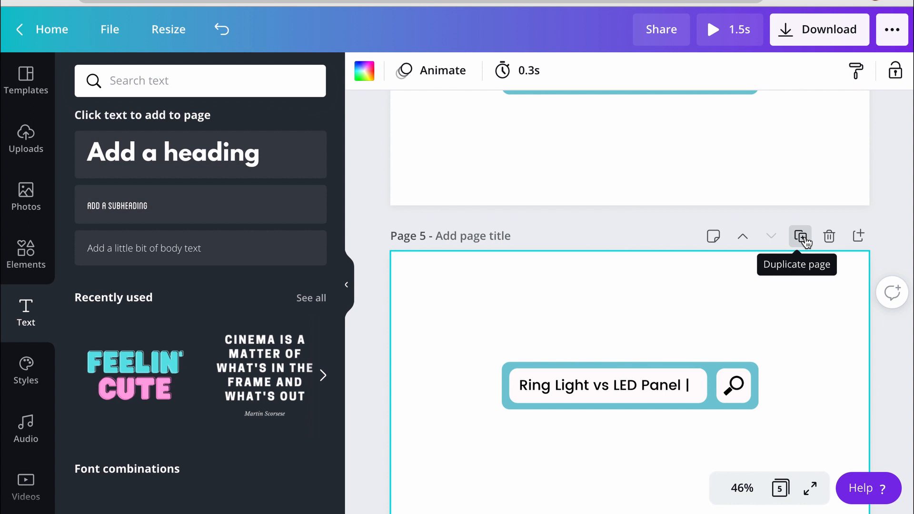
{"action": "left_click", "coordinate": [801, 236]}
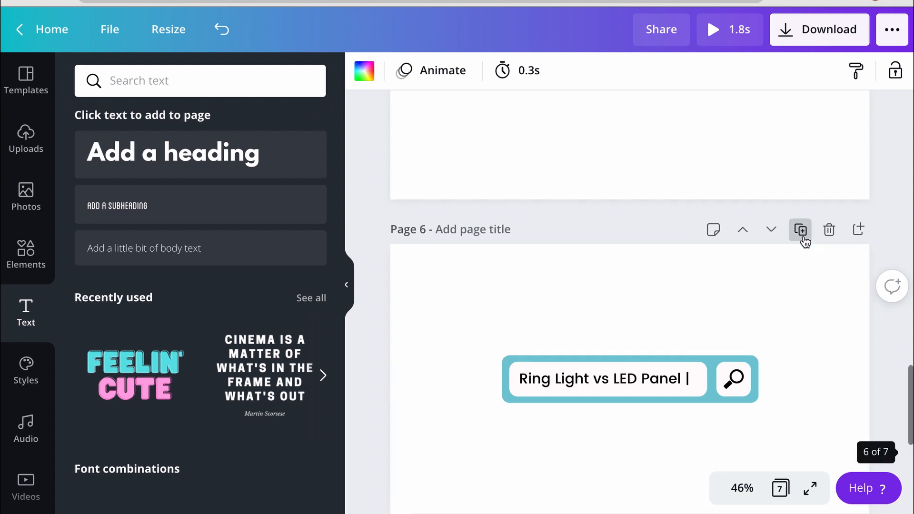
{"action": "left_click", "coordinate": [800, 230]}
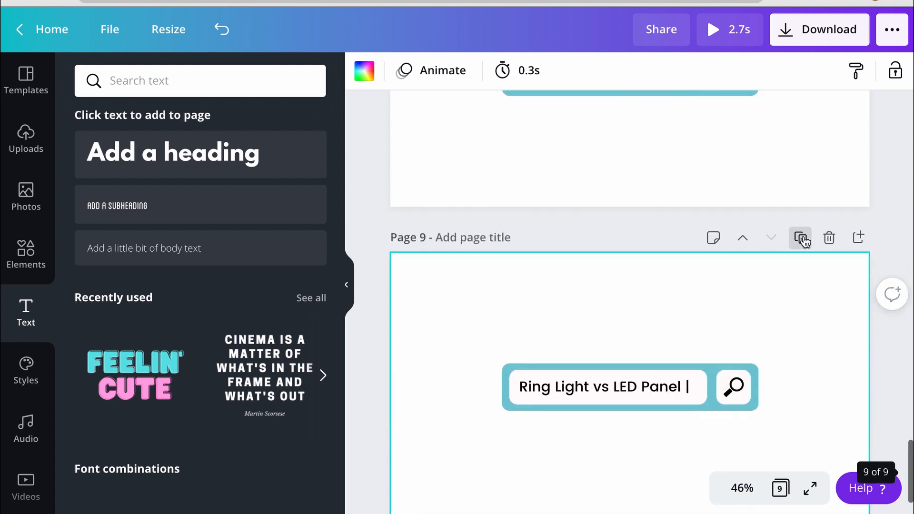
{"action": "left_click", "coordinate": [800, 239]}
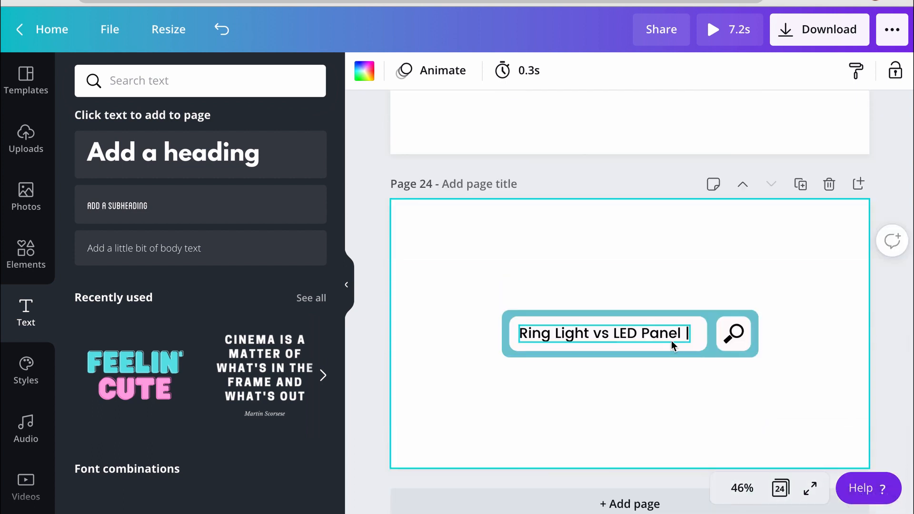
{"action": "left_click", "coordinate": [604, 334]}
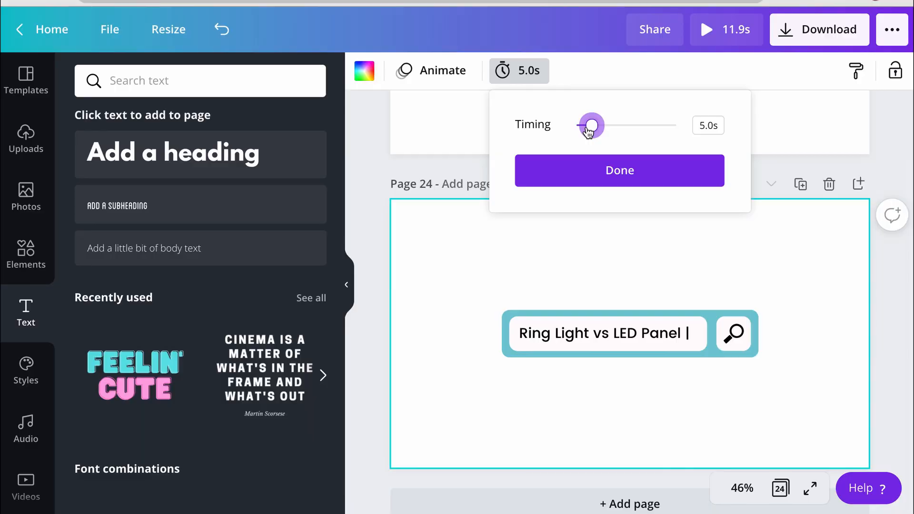
Confirm the last page's 5-second duration and trim the search text on earlier pages.
{"action": "left_click", "coordinate": [620, 170]}
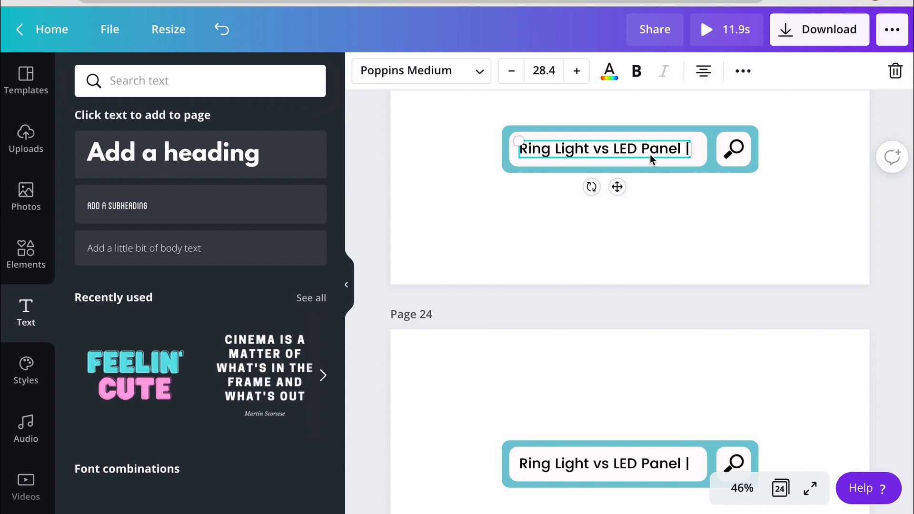
{"action": "mouse_move", "coordinate": [640, 159]}
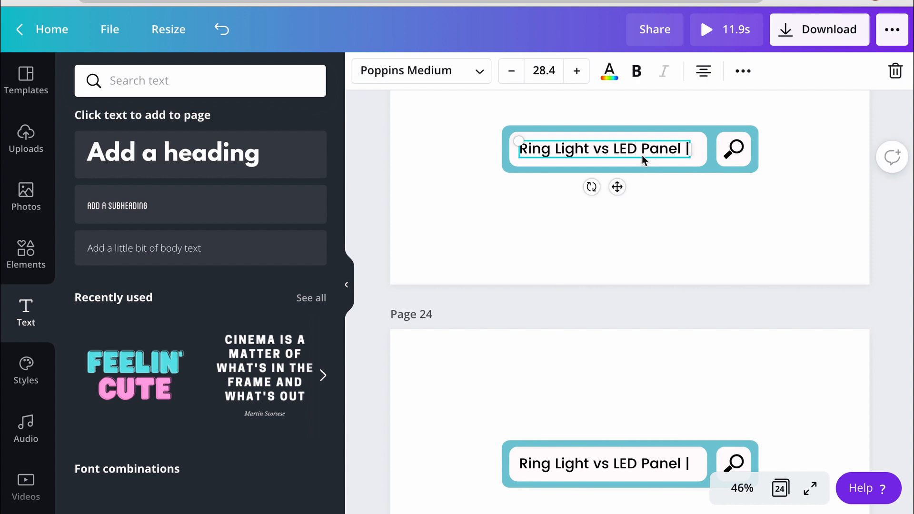
{"action": "mouse_move", "coordinate": [685, 151]}
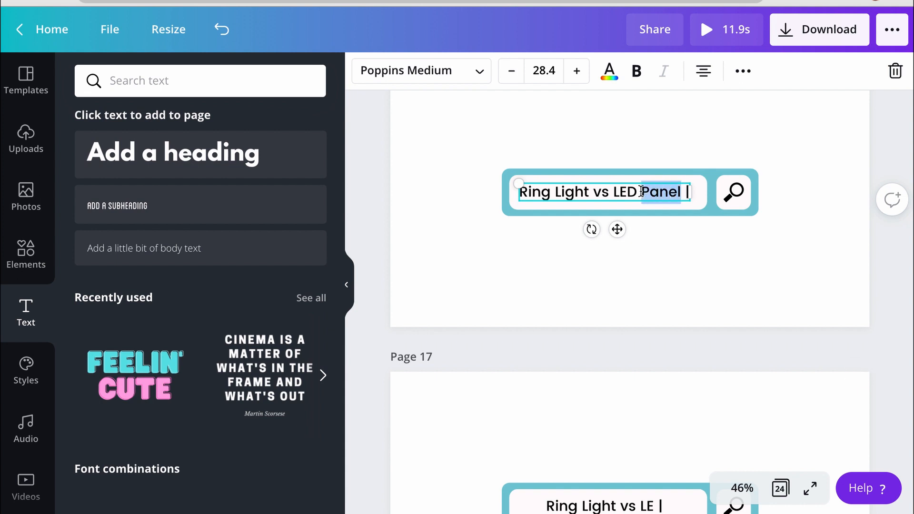
{"action": "key", "text": "Backspace"}
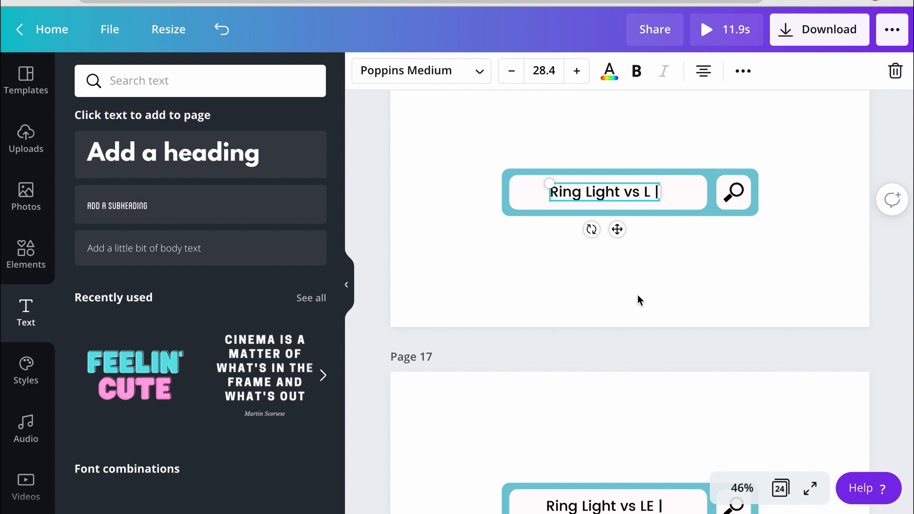
{"action": "type", "text": "ED Panel |"}
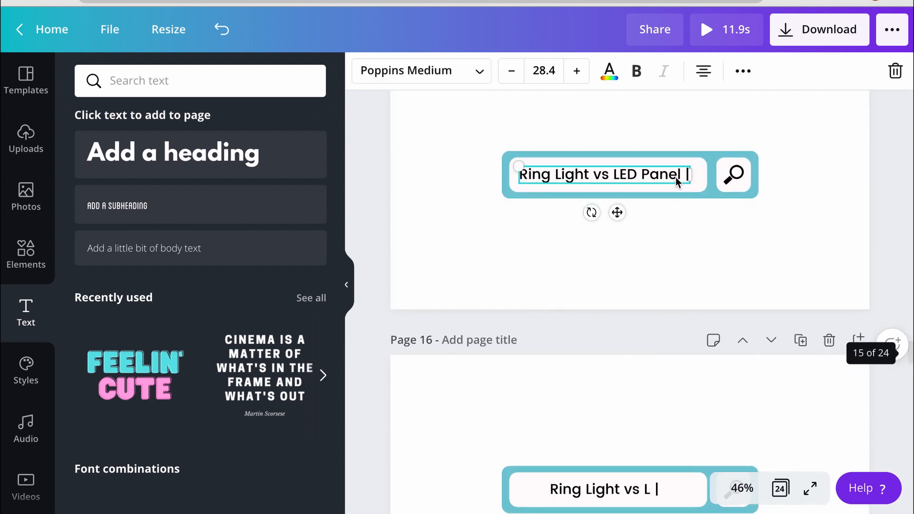
{"action": "double_click", "coordinate": [631, 174]}
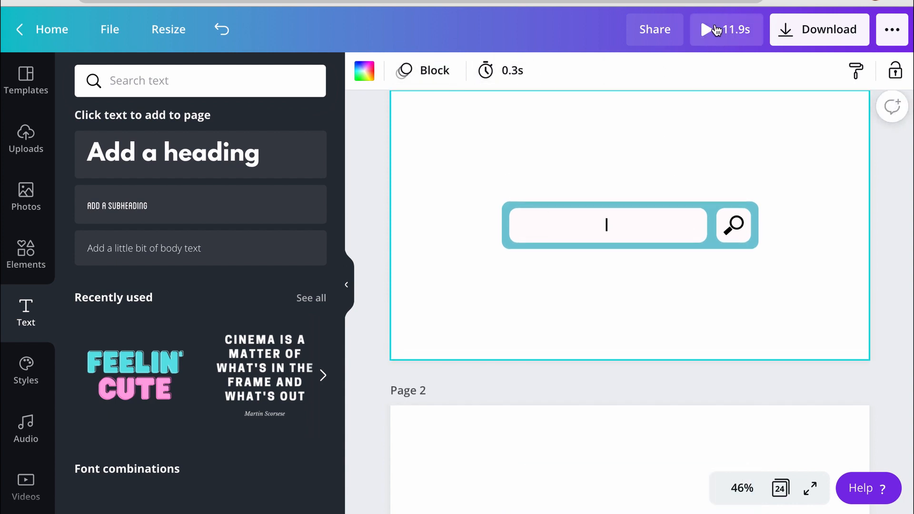
{"action": "mouse_move", "coordinate": [735, 31]}
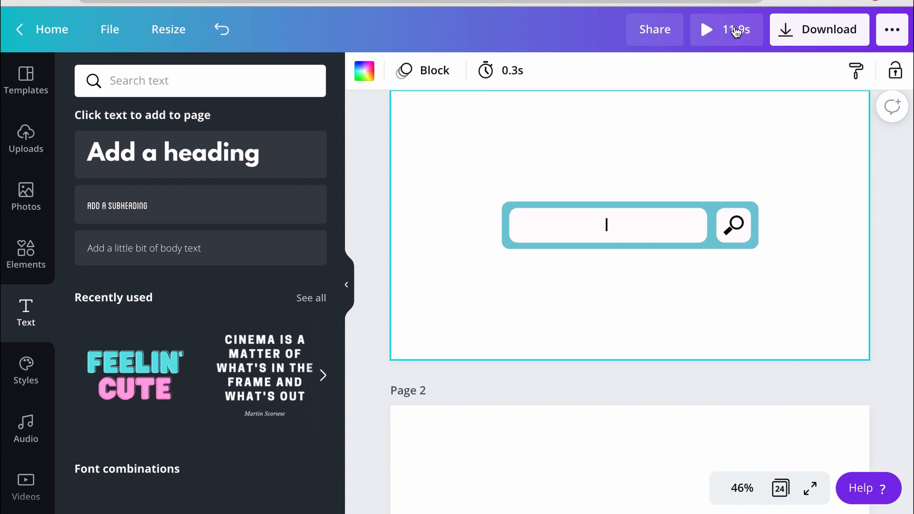
Play the full-screen preview of the 'Ring Light vs LED Panel' typing animation.
{"action": "left_click", "coordinate": [706, 29]}
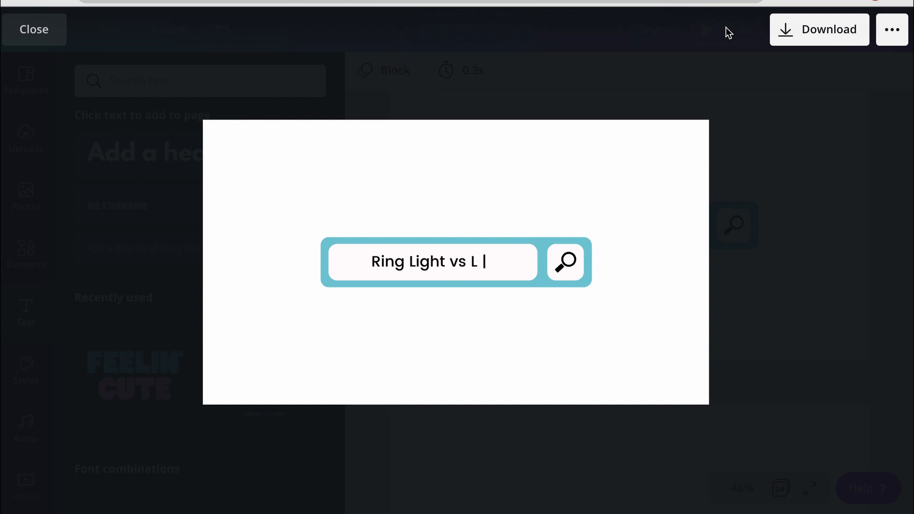
{"action": "type", "text": "ED Panel"}
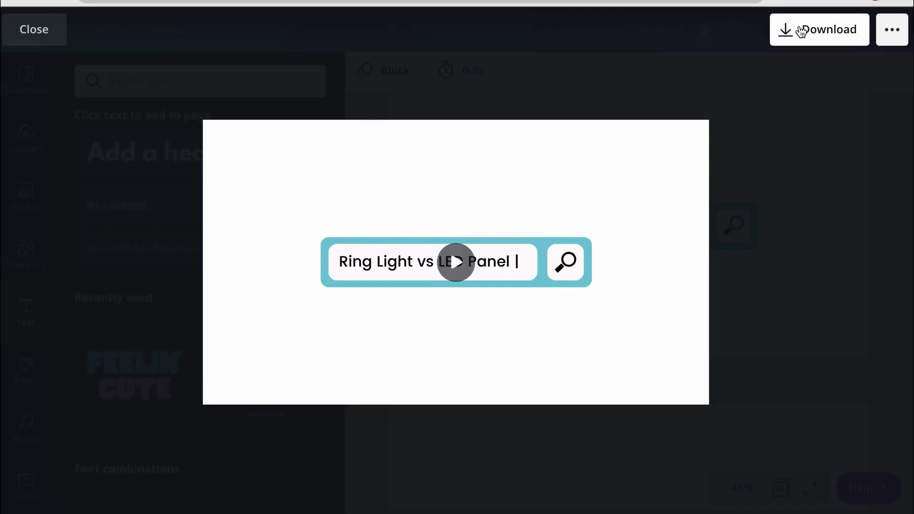
Download all 24 pages as an MP4 video.
{"action": "left_click", "coordinate": [820, 30]}
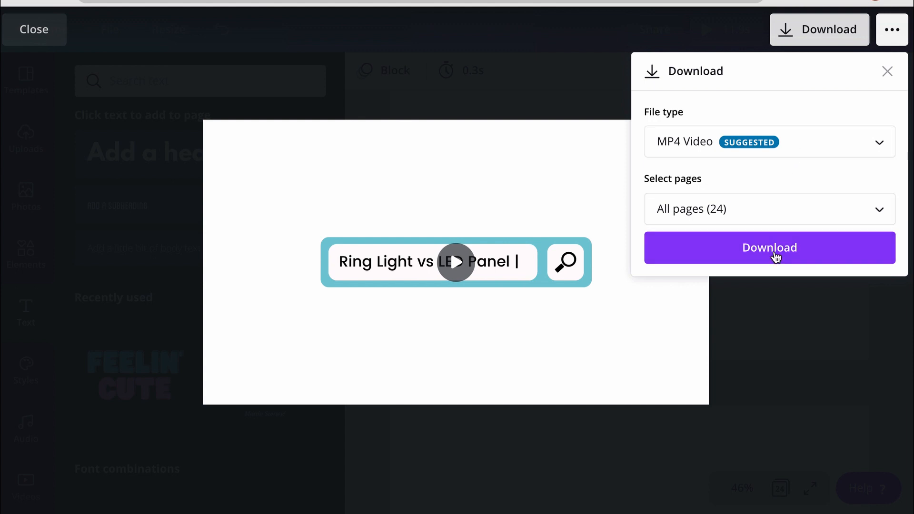
{"action": "left_click", "coordinate": [770, 247]}
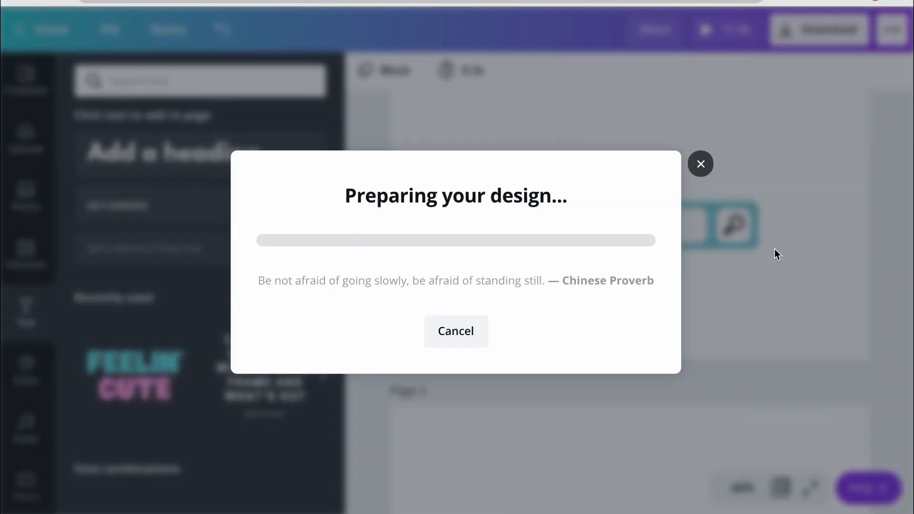